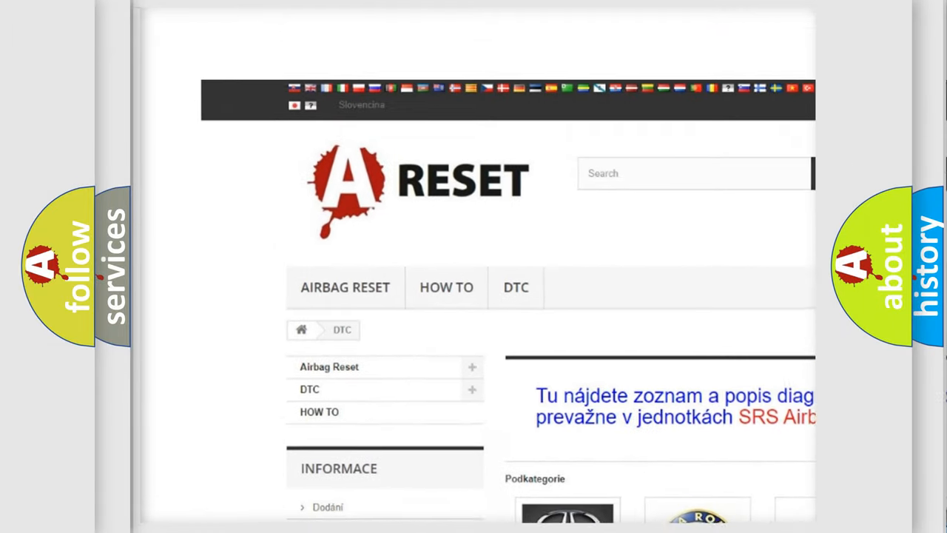
# - Navigate to the Jeep DTC page listing diagnostic codes 14 through B1
pyautogui.scroll(-3)
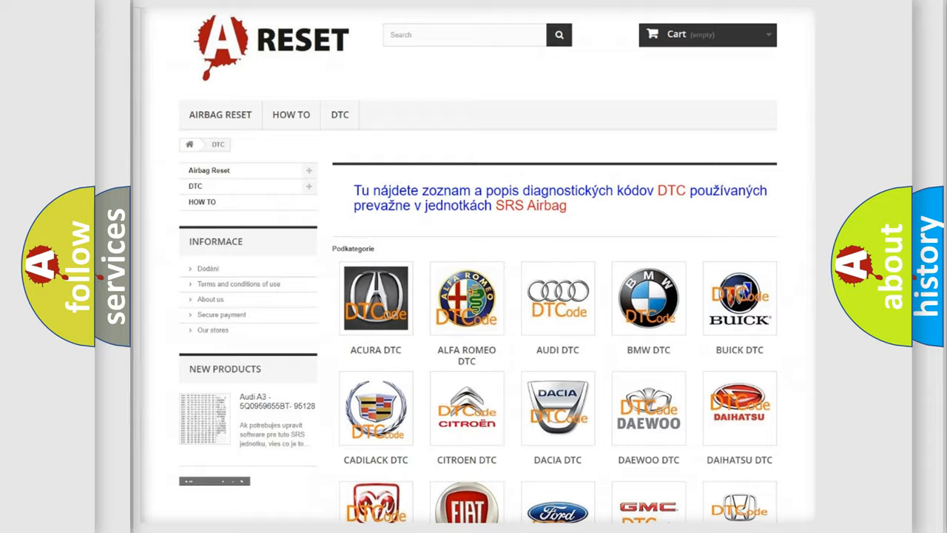
pyautogui.scroll(-3)
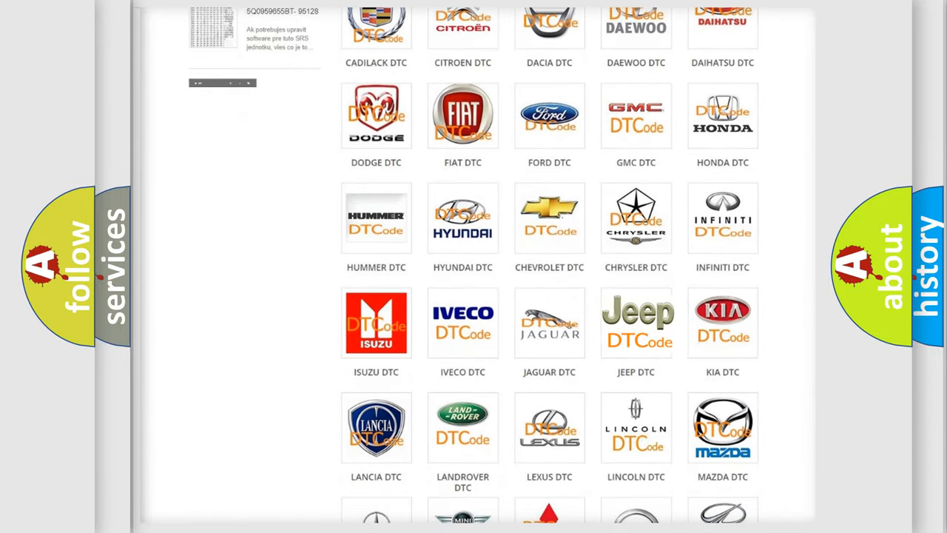
pyautogui.click(636, 322)
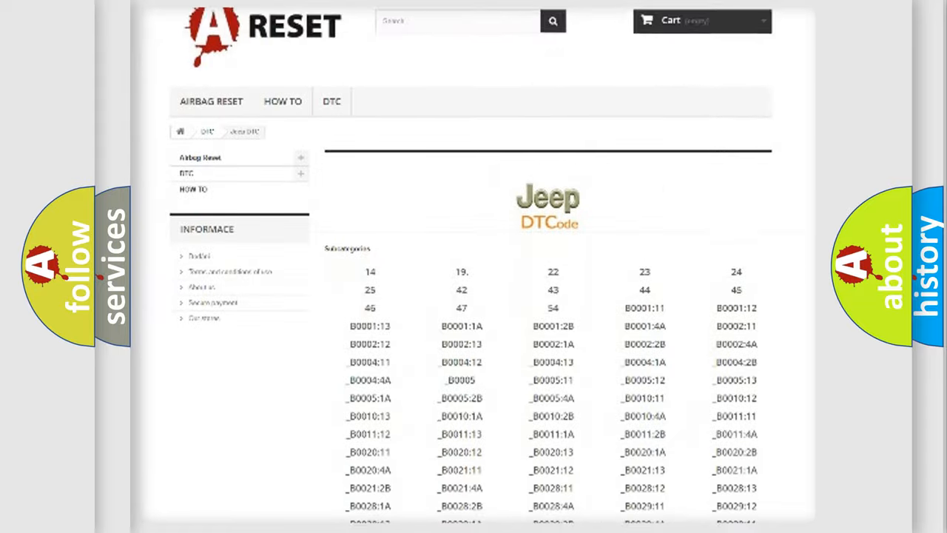
pyautogui.scroll(-3)
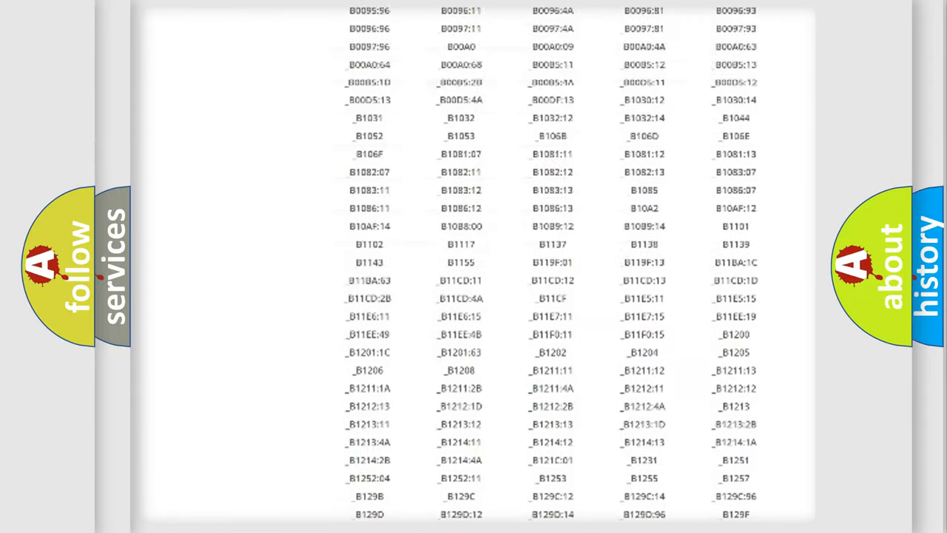
pyautogui.scroll(3)
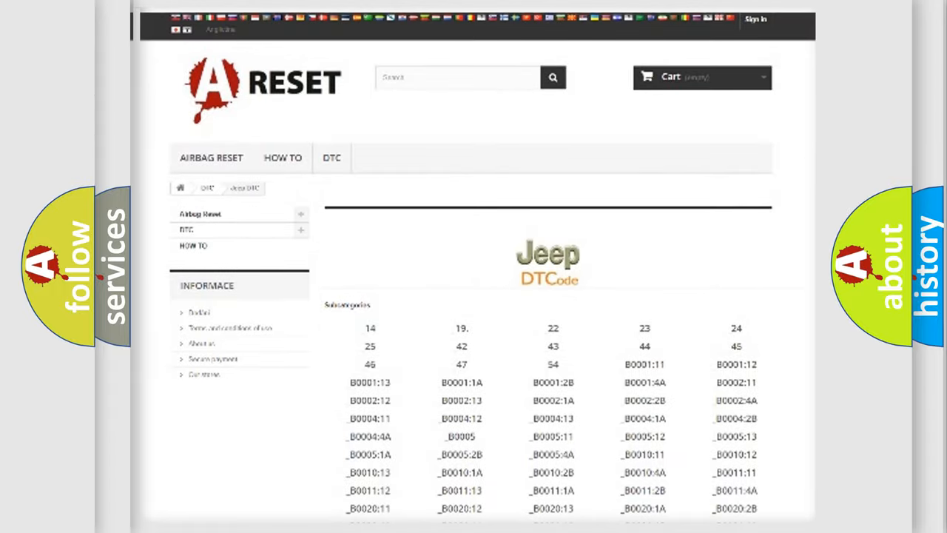